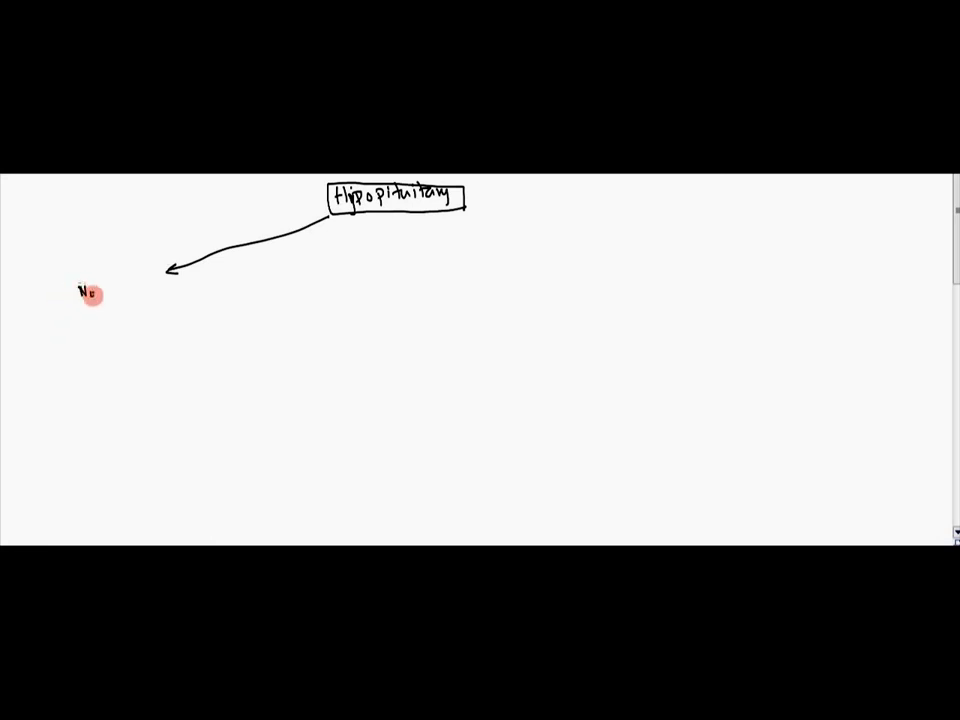
Handwrite and box 'Non Functioning Adenoma' as the first cause under Hypopituitary
{"action": "type", "text": "Non Functioning Adenoma"}
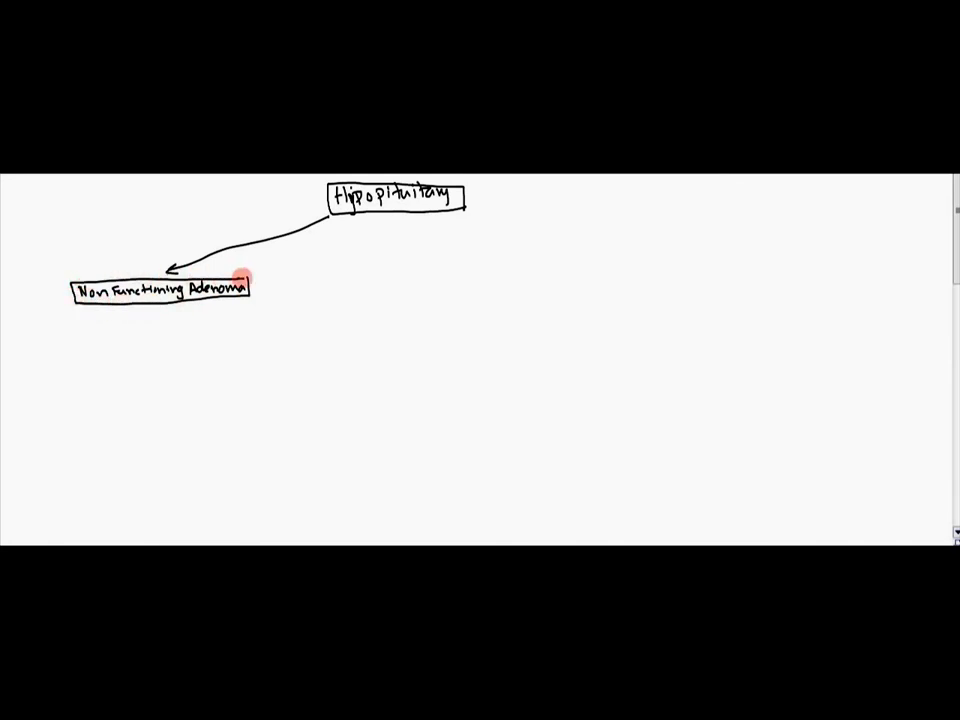
{"action": "mouse_move", "coordinate": [322, 280]}
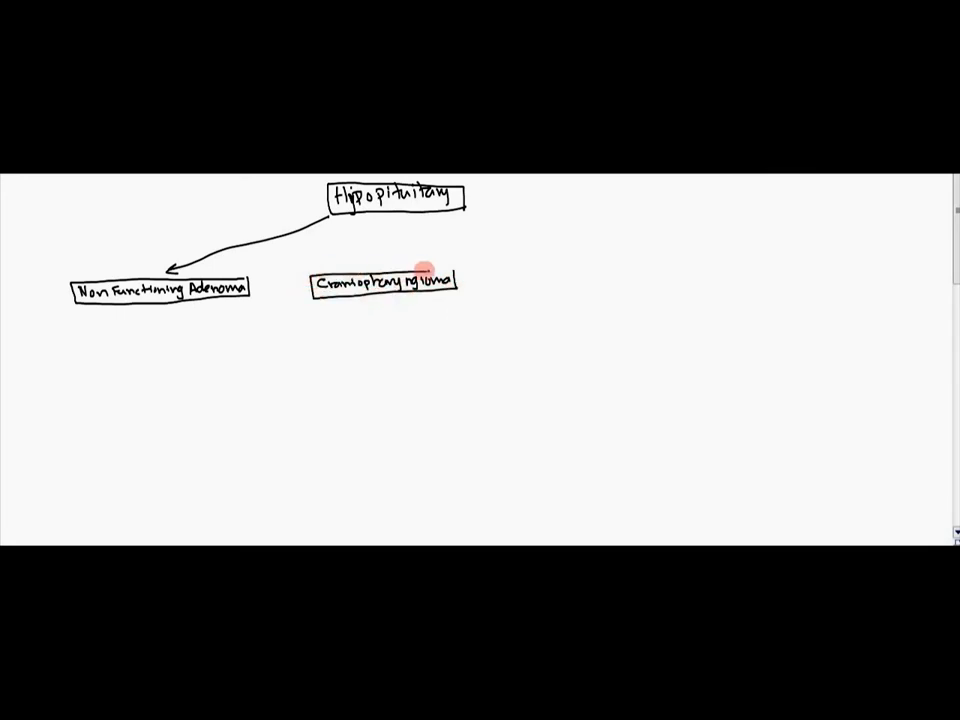
Arrow to Craniopharyngioma, write and box 'Pituitary Apoplexy', and draw a long rightward arrow
{"action": "left_click_drag", "start_coordinate": [380, 215], "coordinate": [383, 270]}
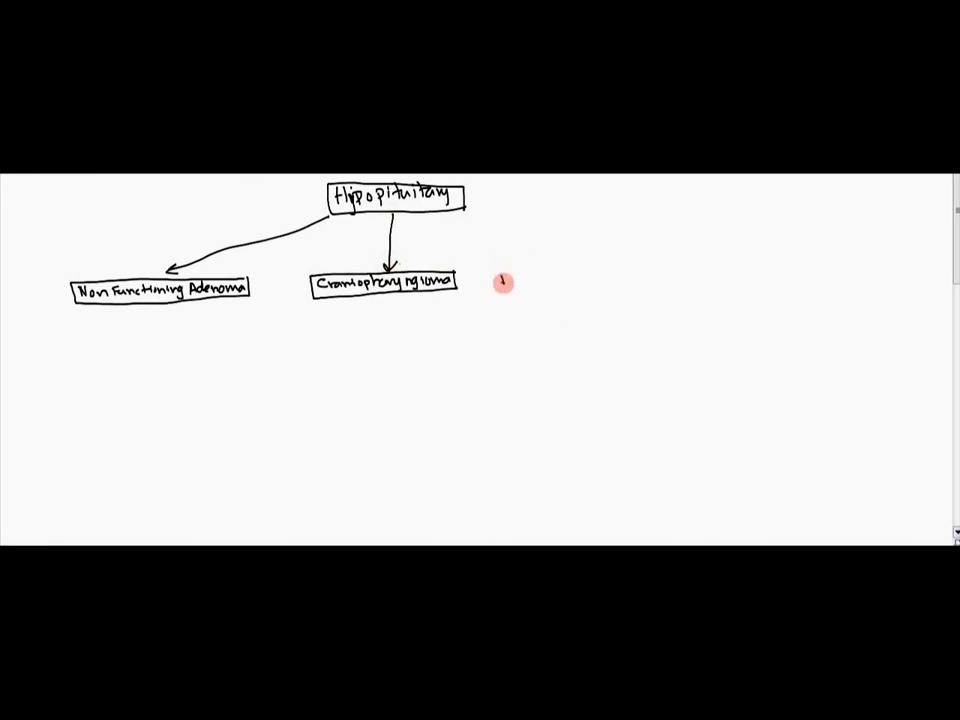
{"action": "type", "text": "Pituitary Apopler"}
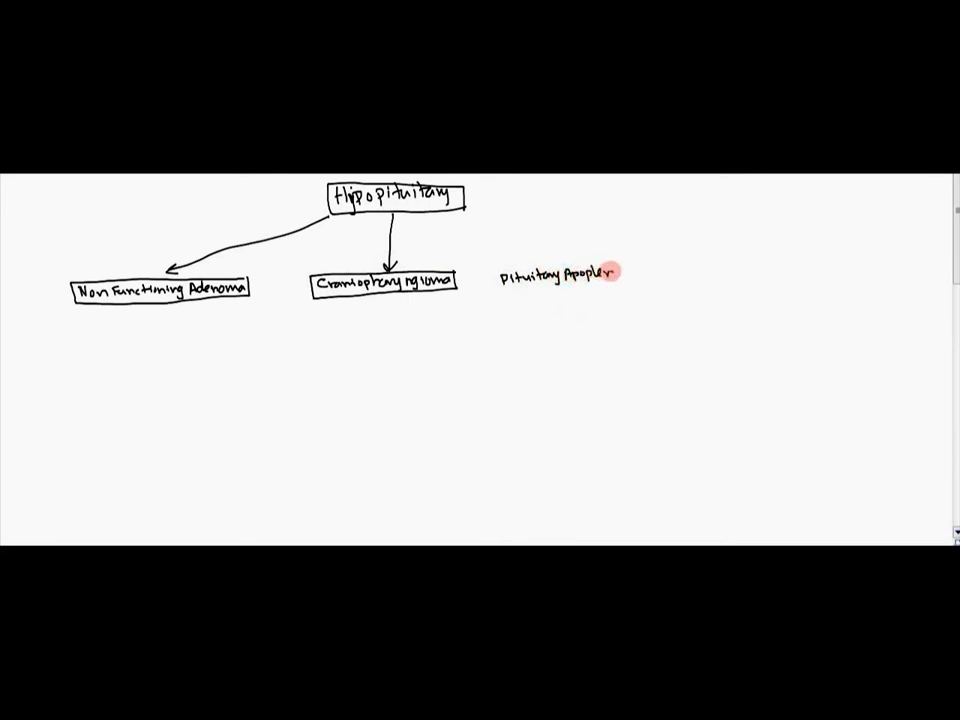
{"action": "left_click_drag", "start_coordinate": [495, 262], "coordinate": [625, 290]}
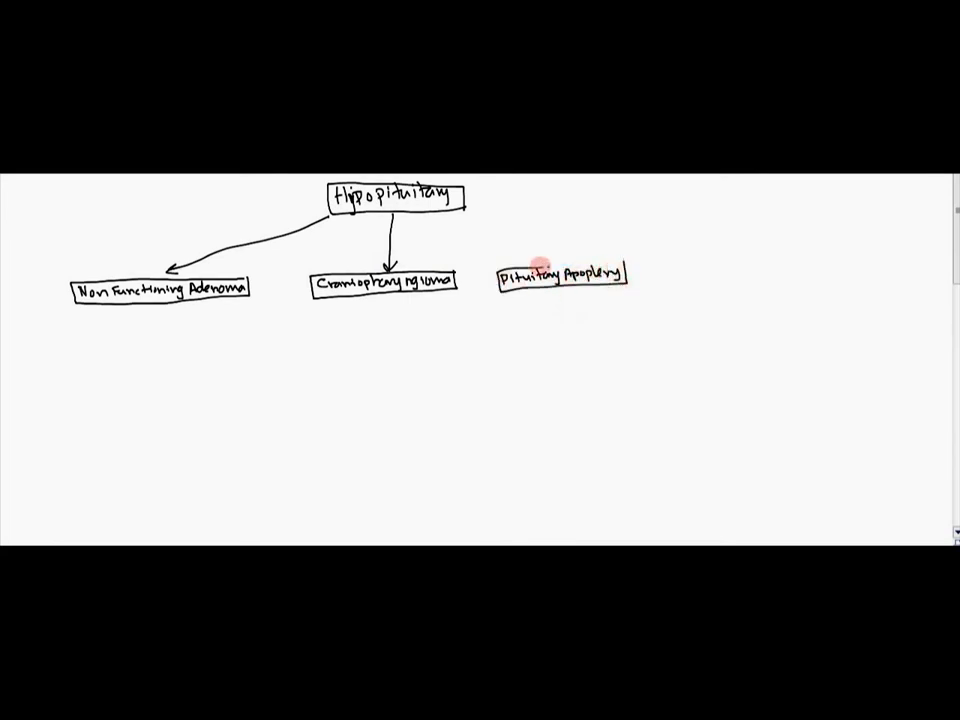
{"action": "left_click_drag", "start_coordinate": [460, 210], "coordinate": [515, 265]}
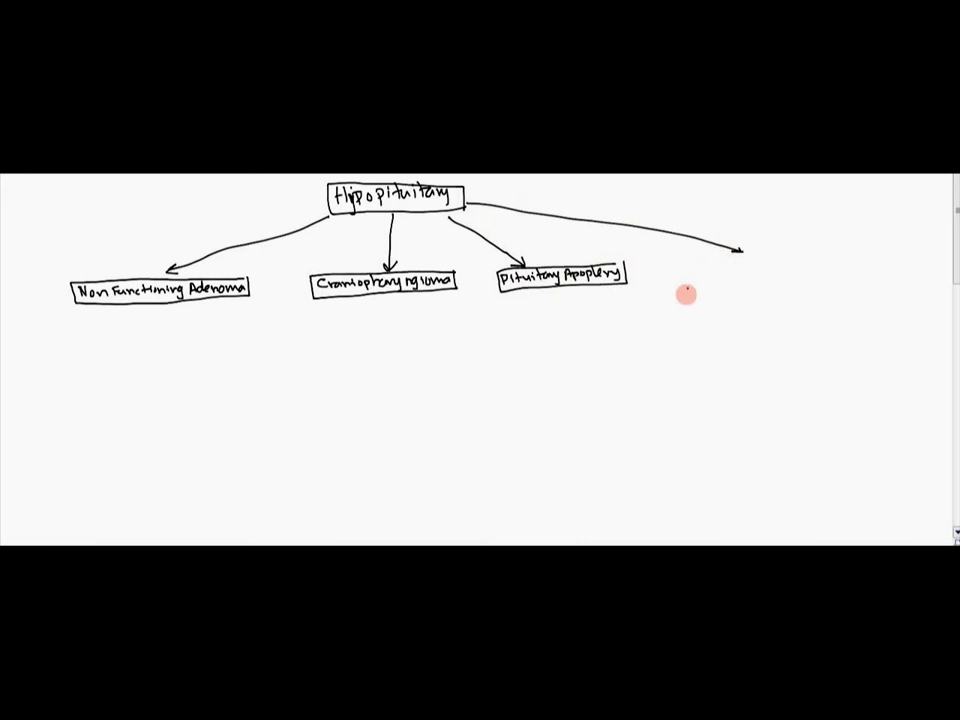
Handwrite 'Empty Sella Syndrome' at the tip of the fourth arrow and box it
{"action": "type", "text": "Empty Sella"}
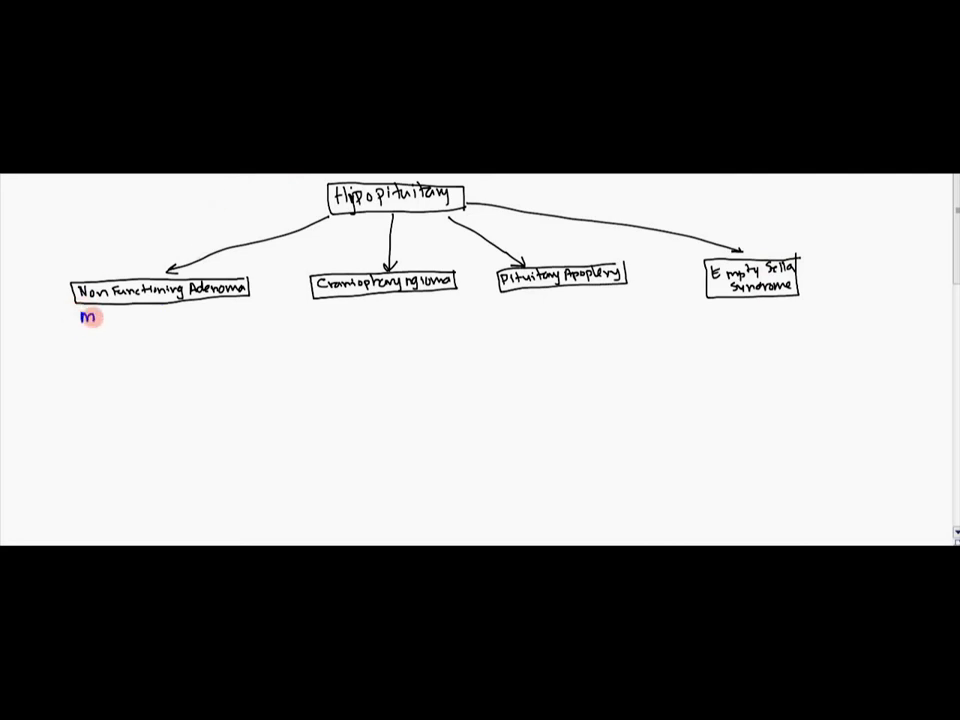
Write blue size notes 'micro<10mm' and 'macro>10mm' under Non Functioning Adenoma
{"action": "type", "text": "icro<10mm"}
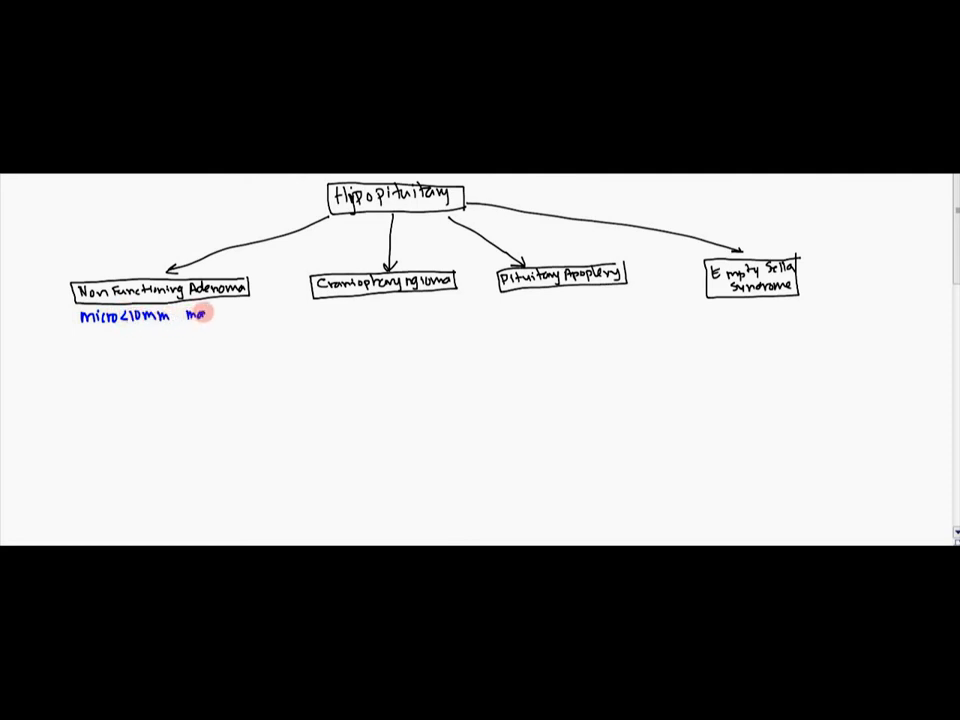
{"action": "type", "text": "macro>"}
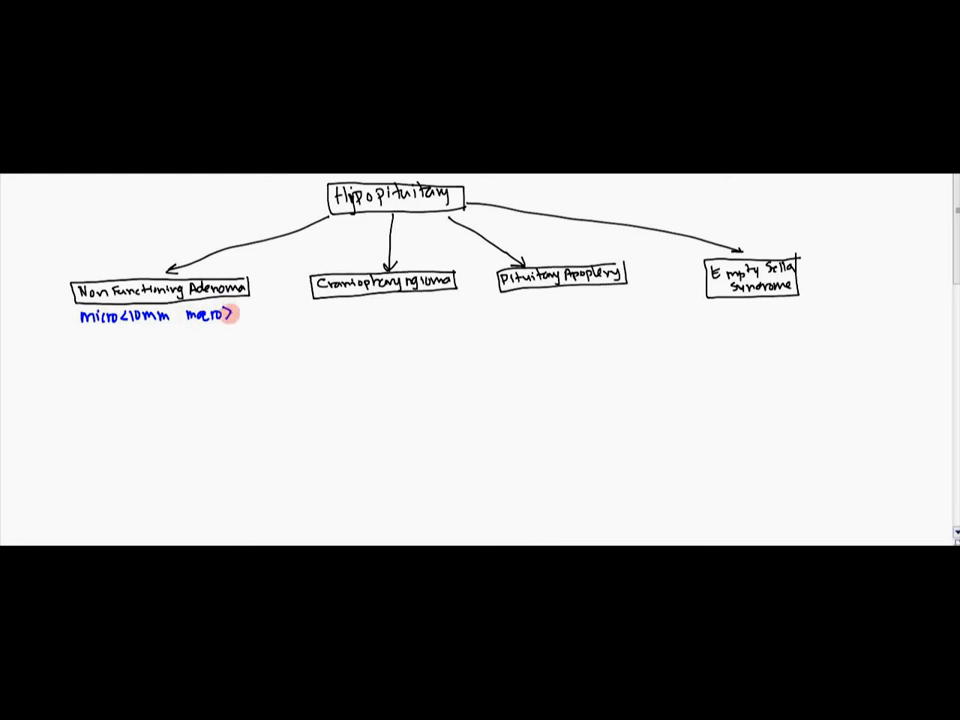
{"action": "type", "text": "10mm"}
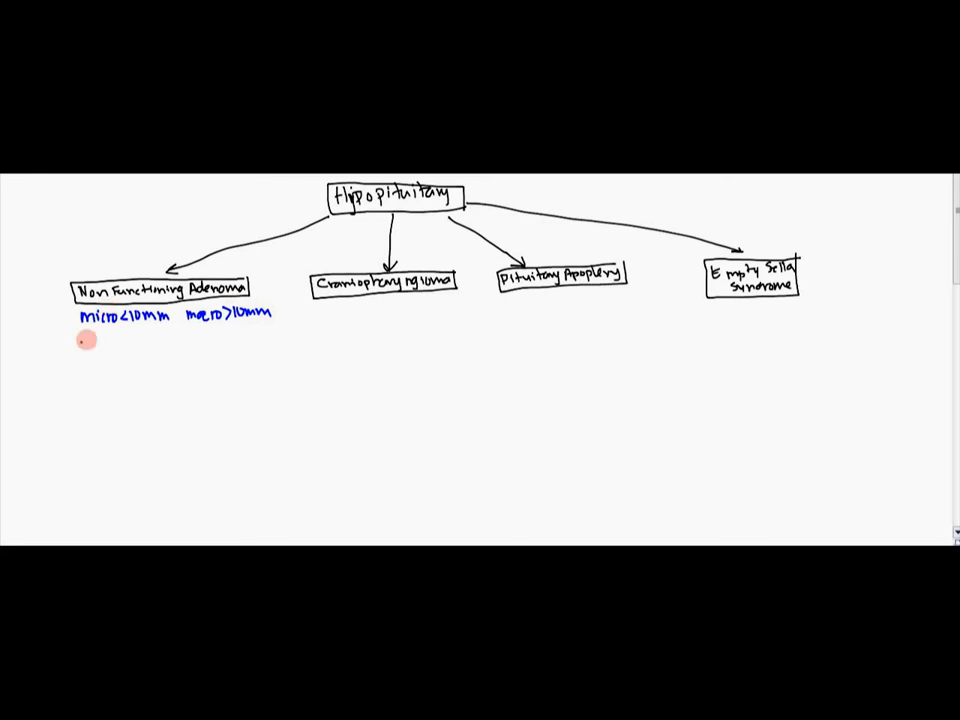
Add a dark red 'MEN1' note below the adenoma size notes
{"action": "type", "text": "ML"}
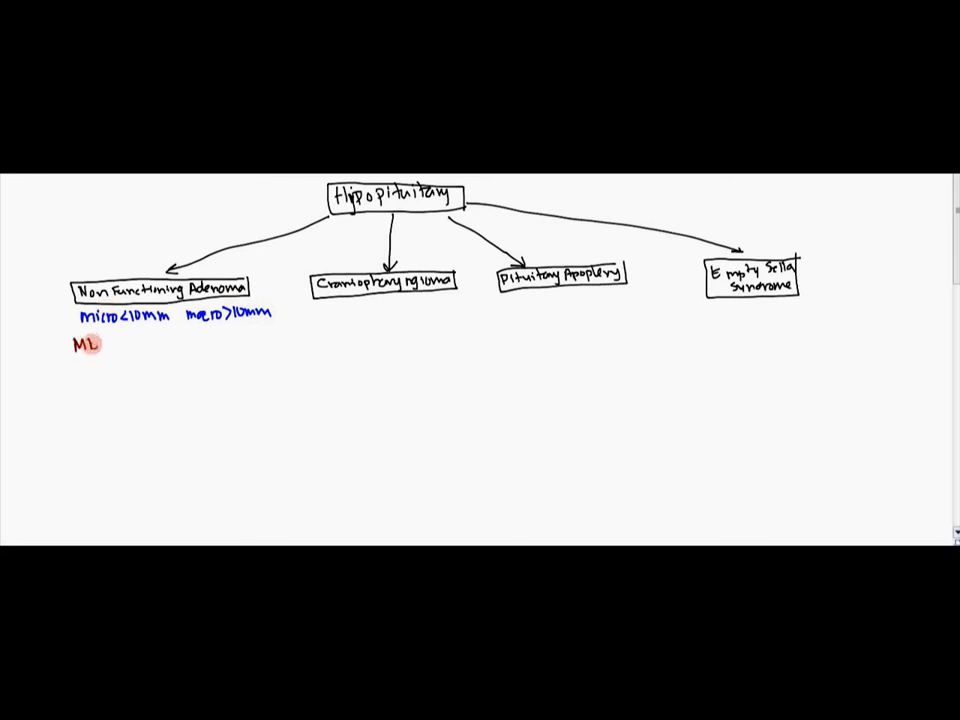
{"action": "type", "text": "EN"}
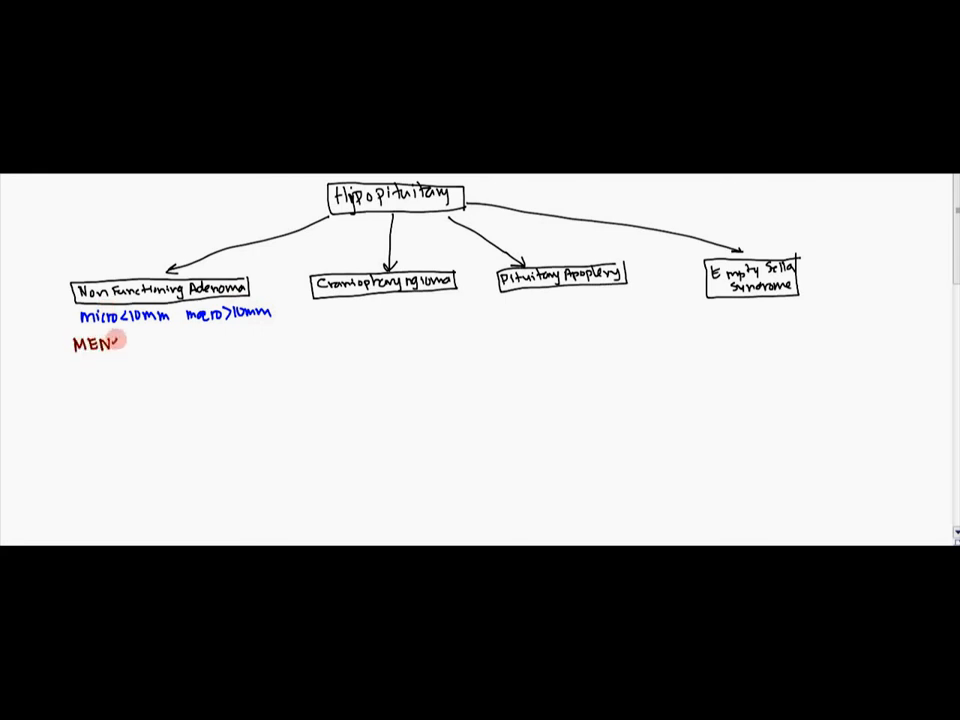
{"action": "type", "text": "1"}
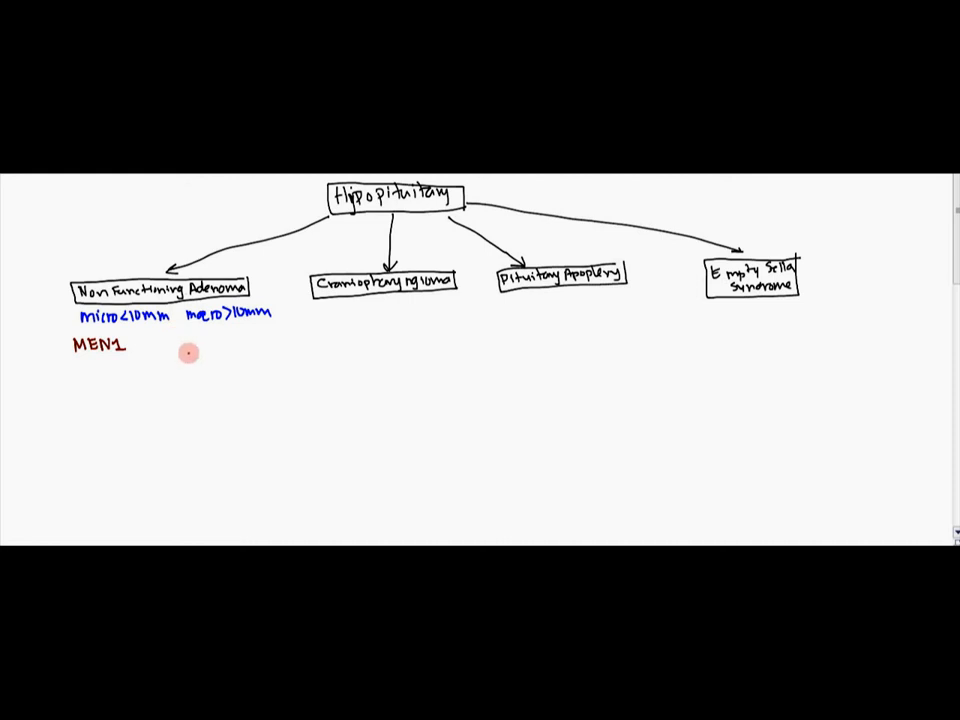
Draw a diamond below MEN1 and label its corners pituitary and ↑PTH
{"action": "left_click_drag", "start_coordinate": [185, 350], "coordinate": [197, 437]}
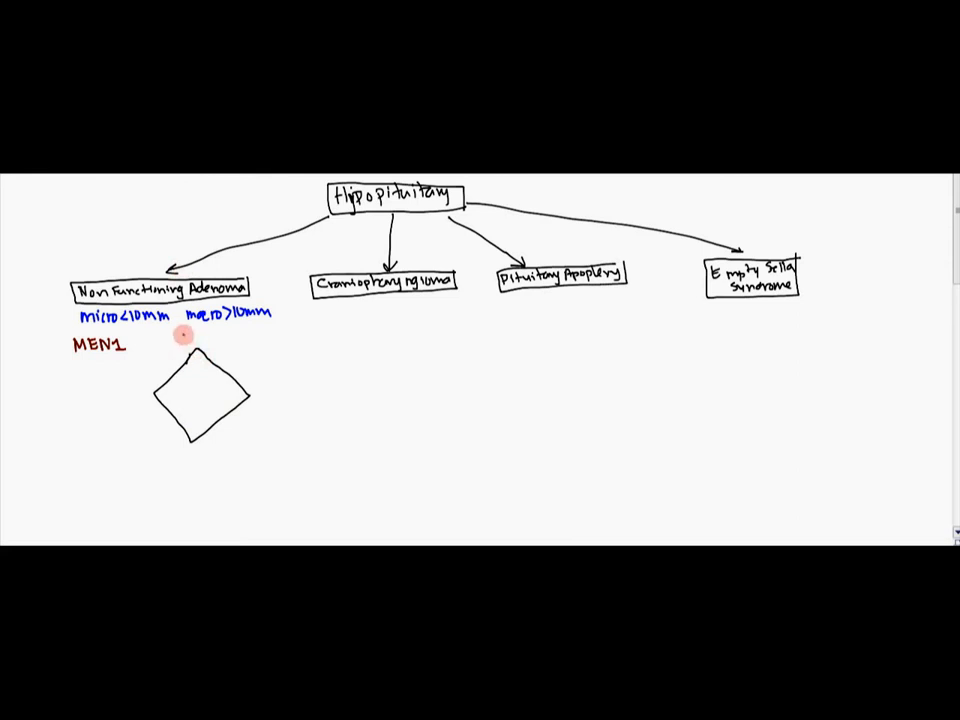
{"action": "type", "text": "pitu"}
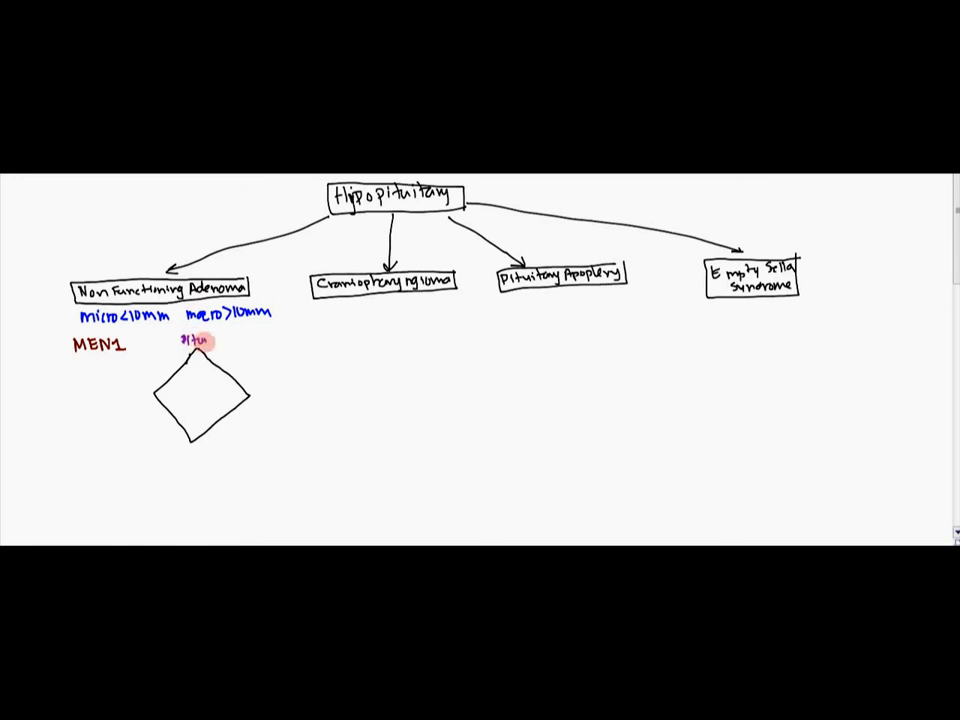
{"action": "type", "text": "pituitary"}
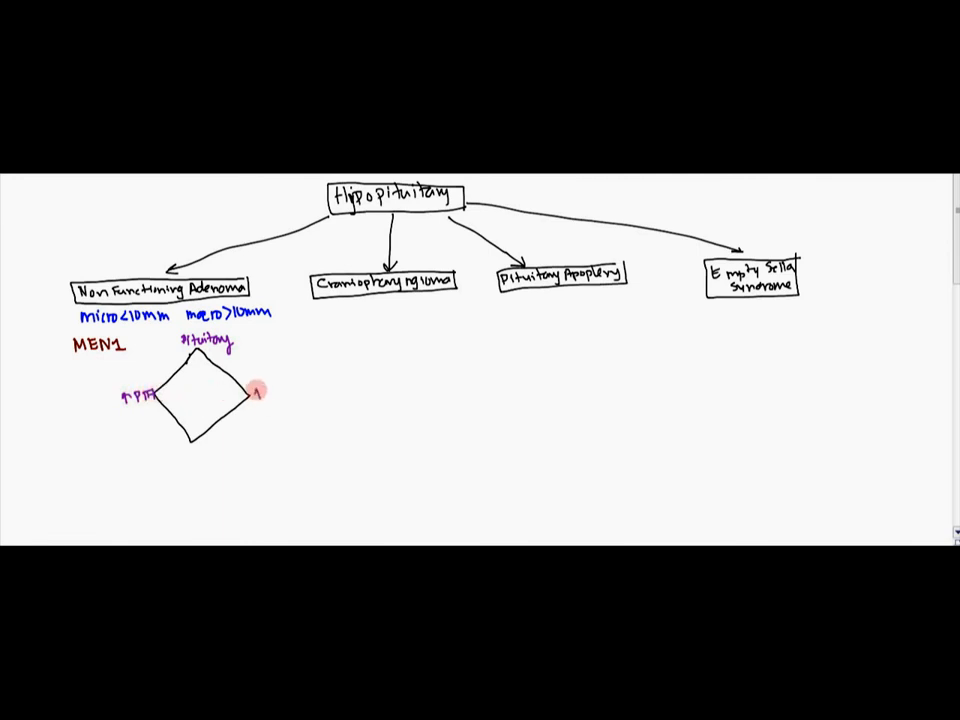
{"action": "type", "text": "↑ PTH"}
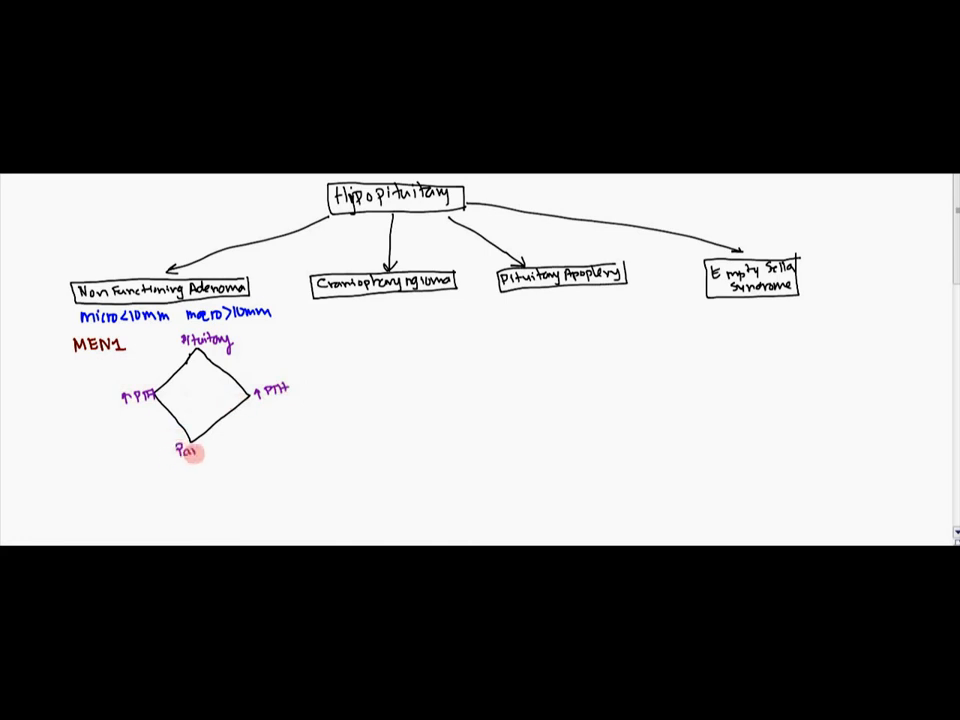
Write Pancreas, insulinoma and Zollinger Ellison in purple at the diamond's bottom corner
{"action": "type", "text": "Pancrean"}
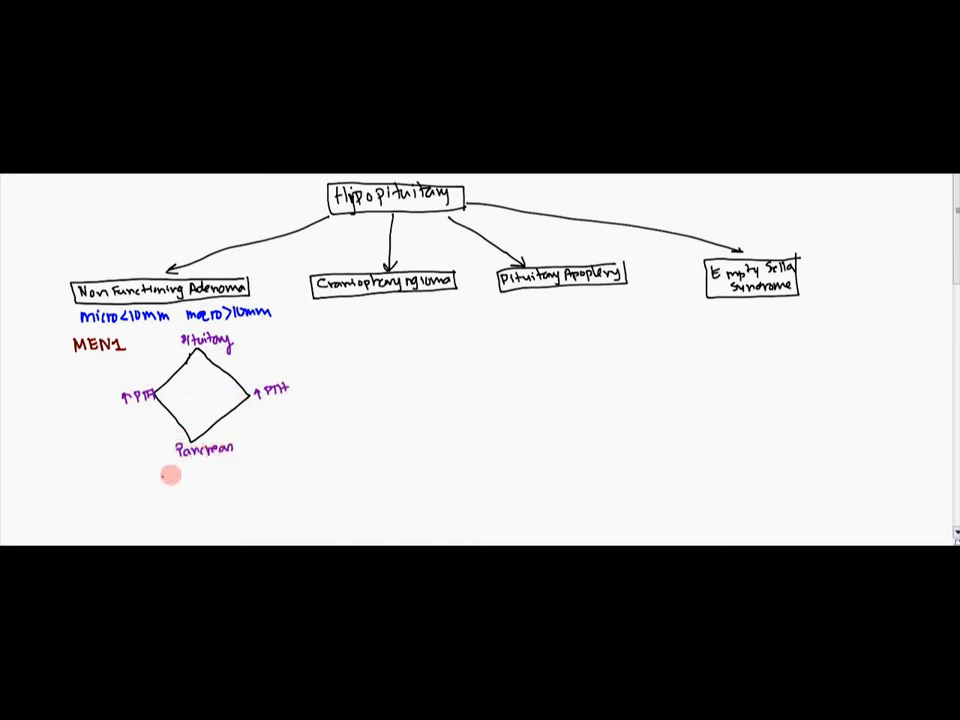
{"action": "type", "text": "insul"}
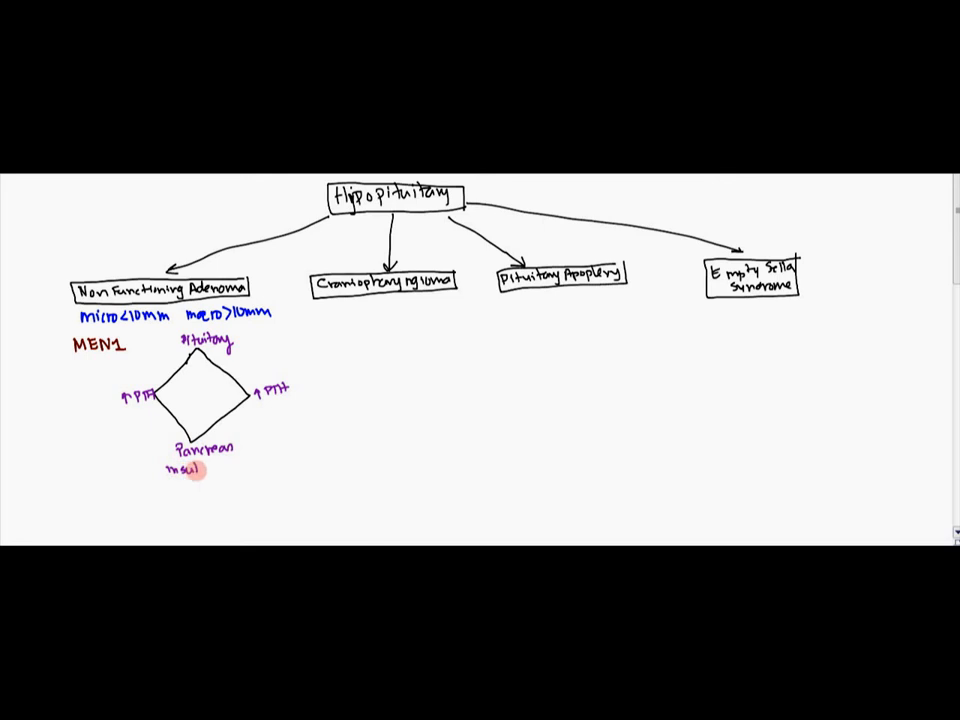
{"action": "type", "text": "insulinoma"}
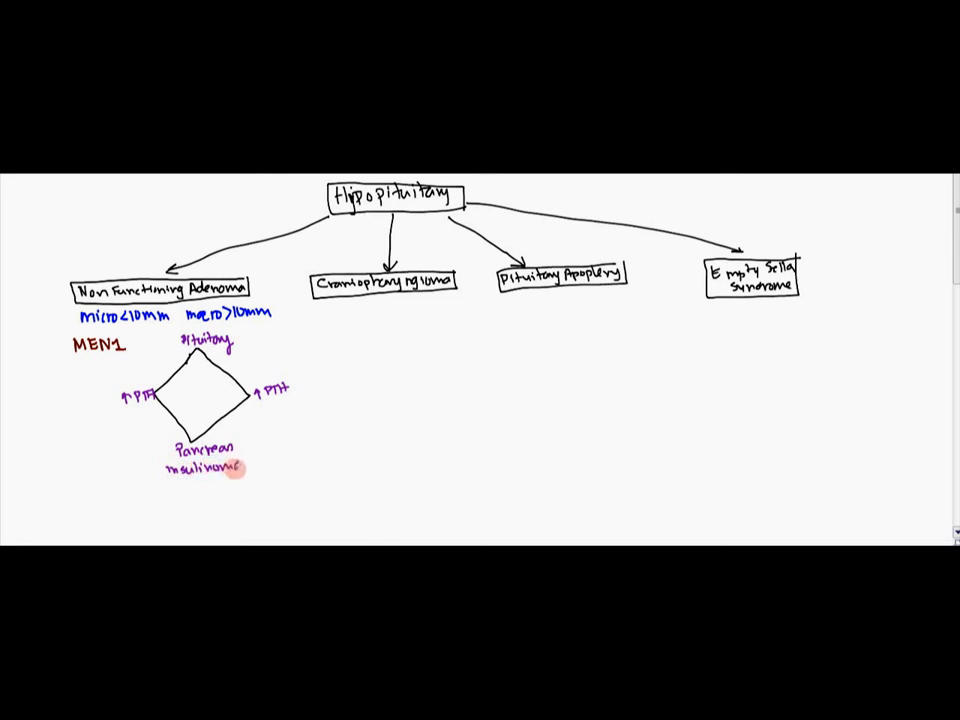
{"action": "type", "text": "Zolliger Ellison"}
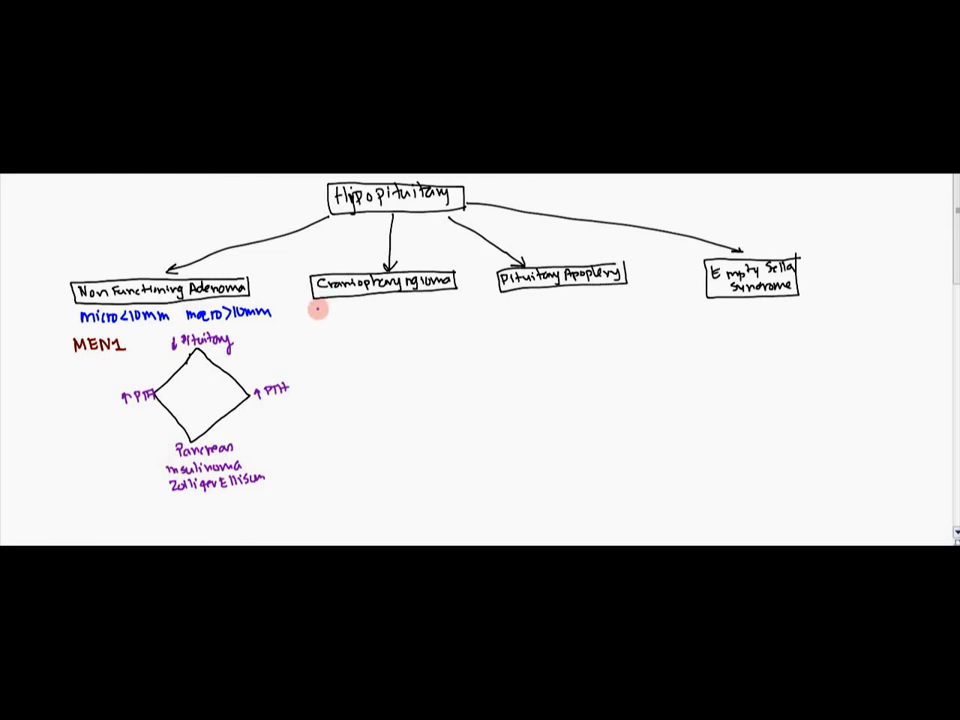
Note Rathke's Pouch, circled Kids, and Above Sella Turcica under Craniopharyngioma
{"action": "type", "text": "Pat"}
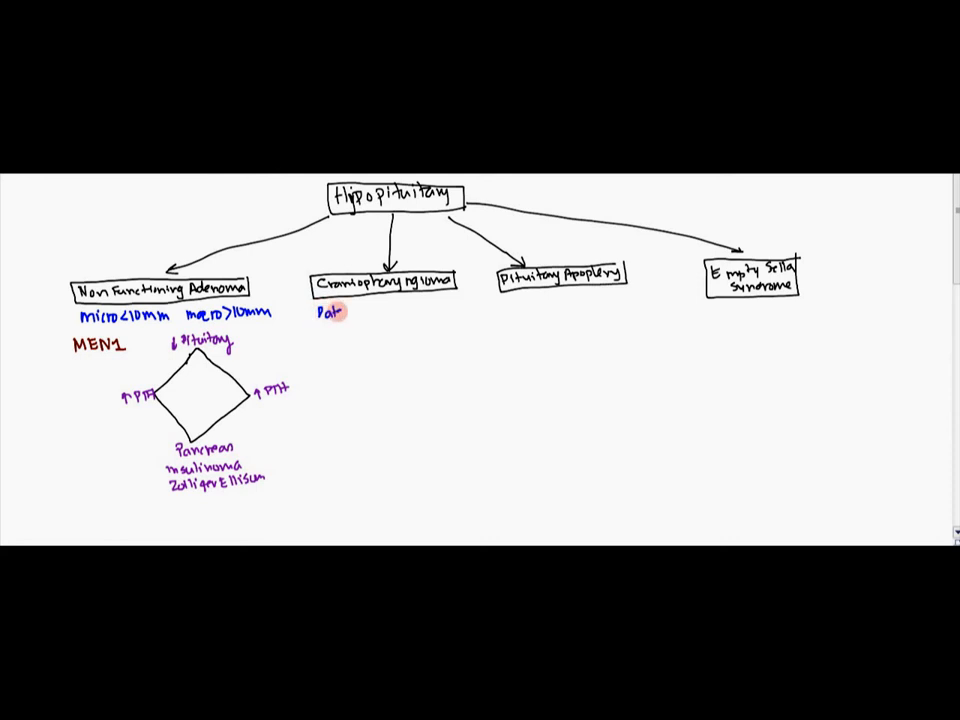
{"action": "type", "text": "ch k"}
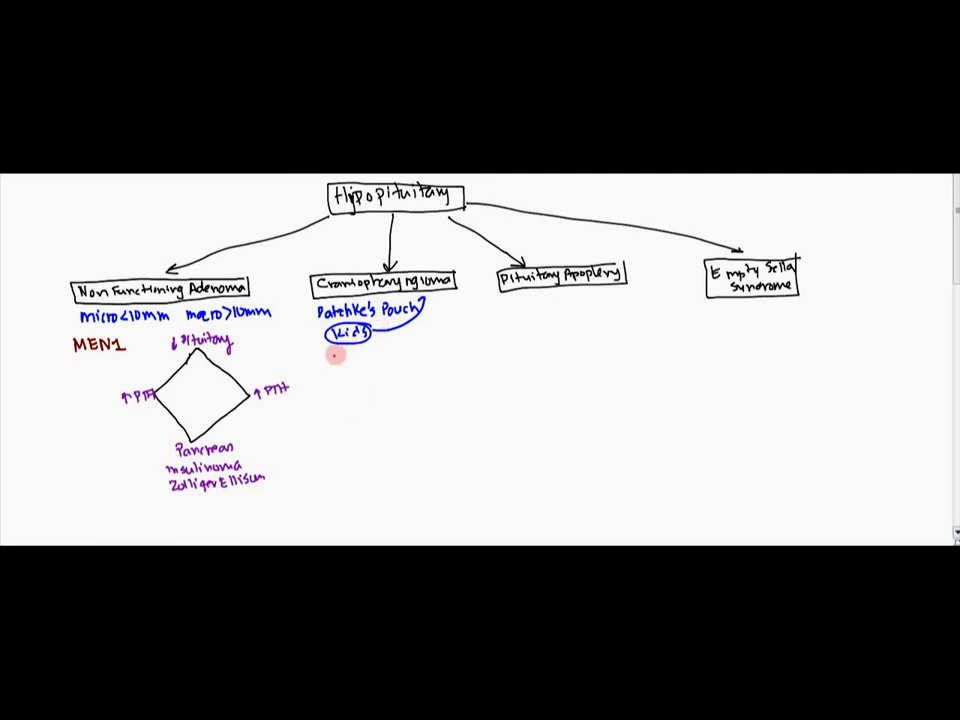
{"action": "type", "text": "Adu"}
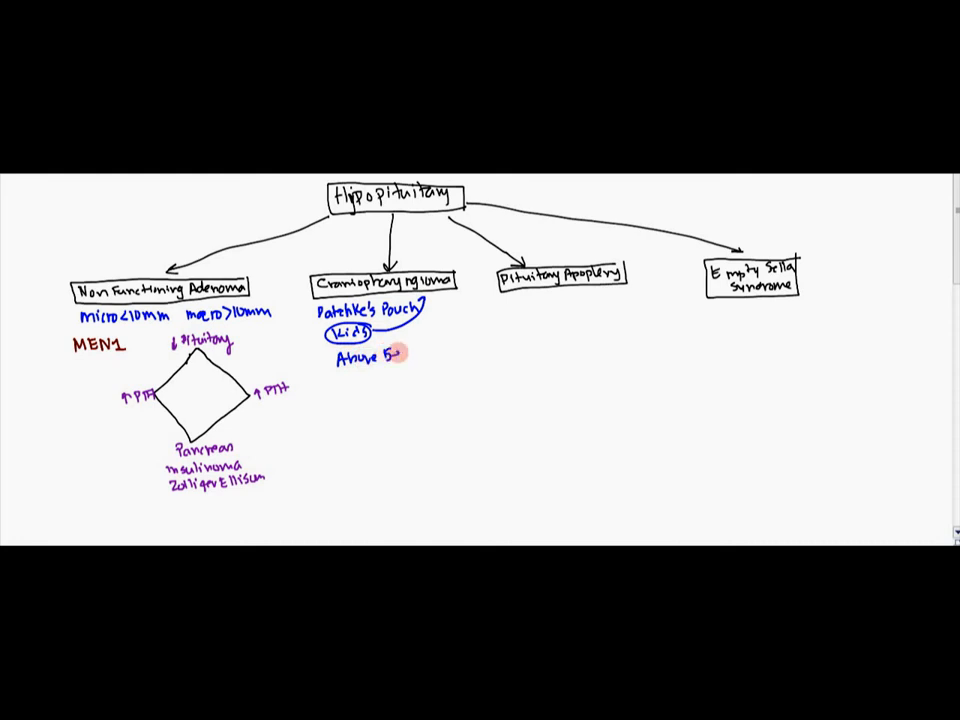
{"action": "type", "text": "Sella Tu"}
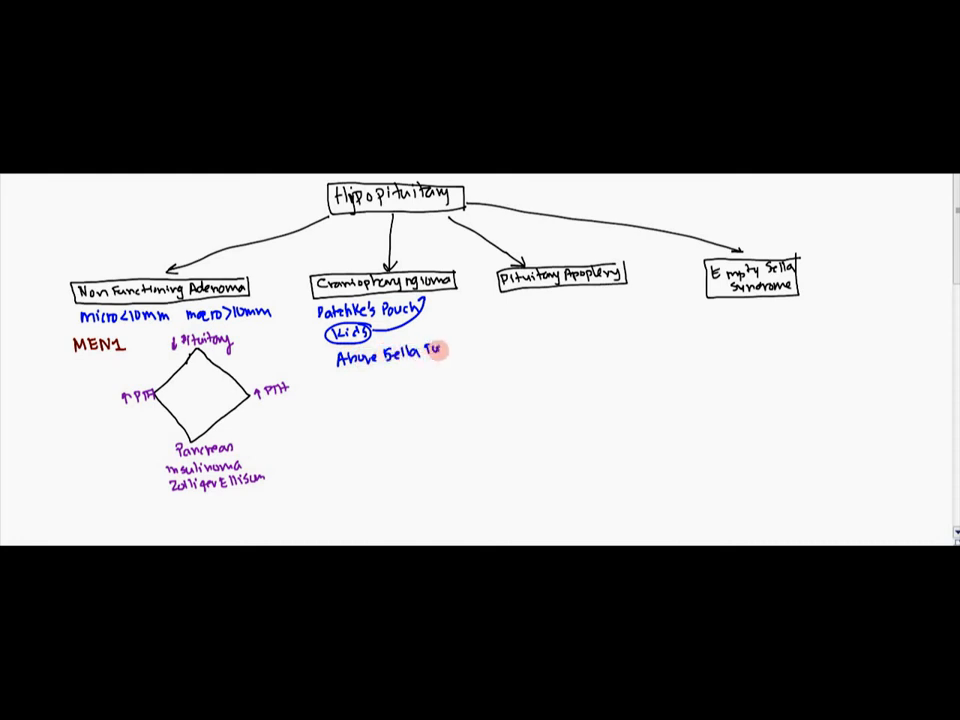
{"action": "type", "text": "Turcica"}
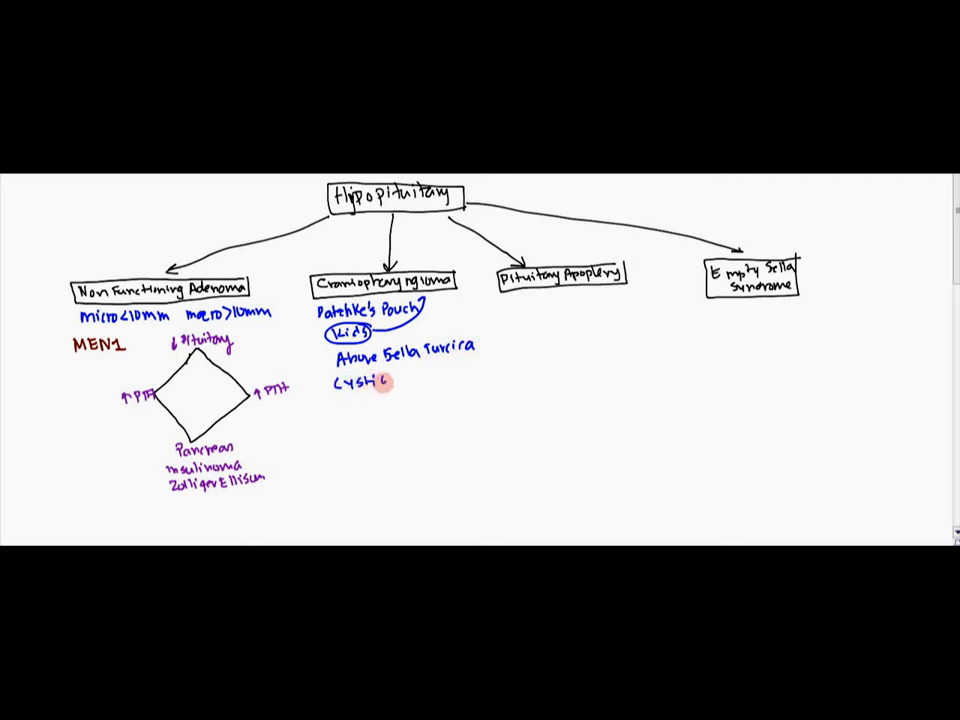
Write 'Cystic →' and add red notes hemm and calcification
{"action": "left_click_drag", "start_coordinate": [390, 383], "coordinate": [408, 383]}
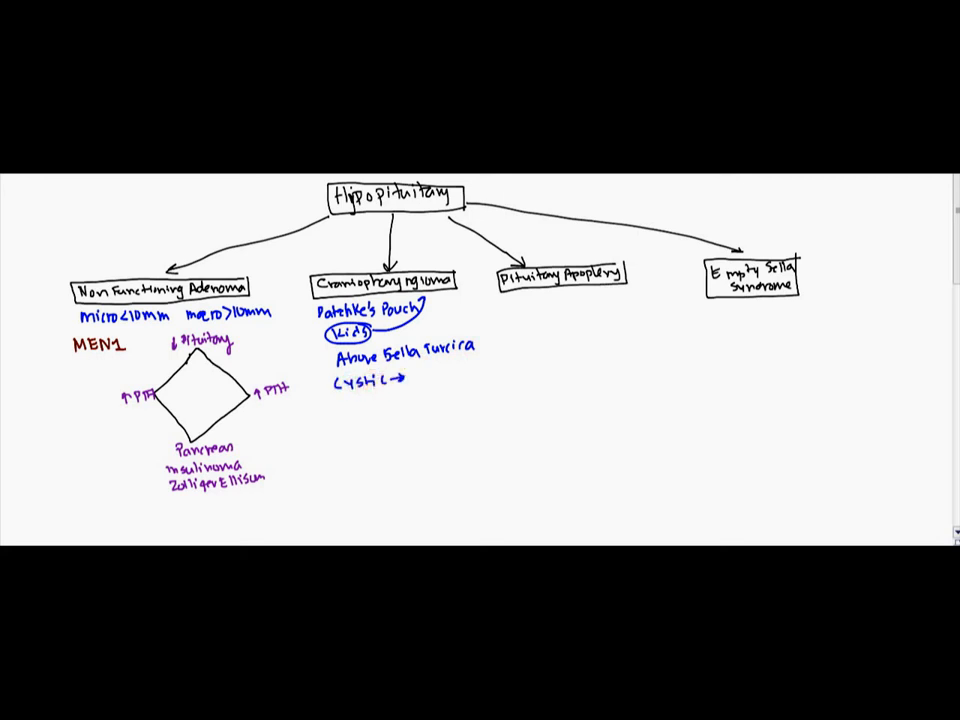
{"action": "type", "text": "hemm"}
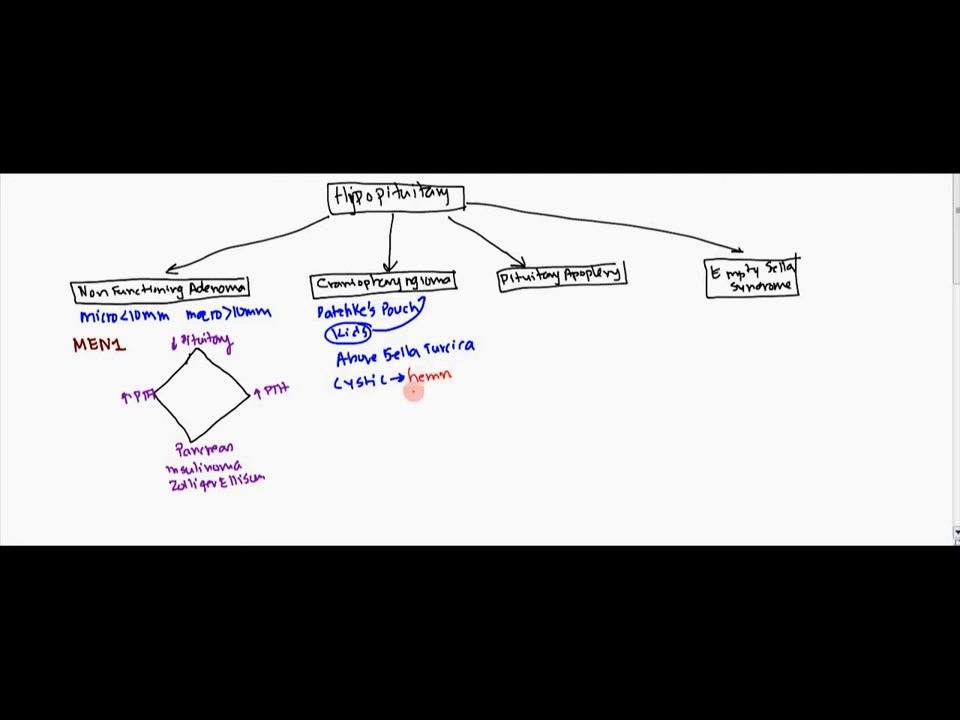
{"action": "type", "text": "calcificatn"}
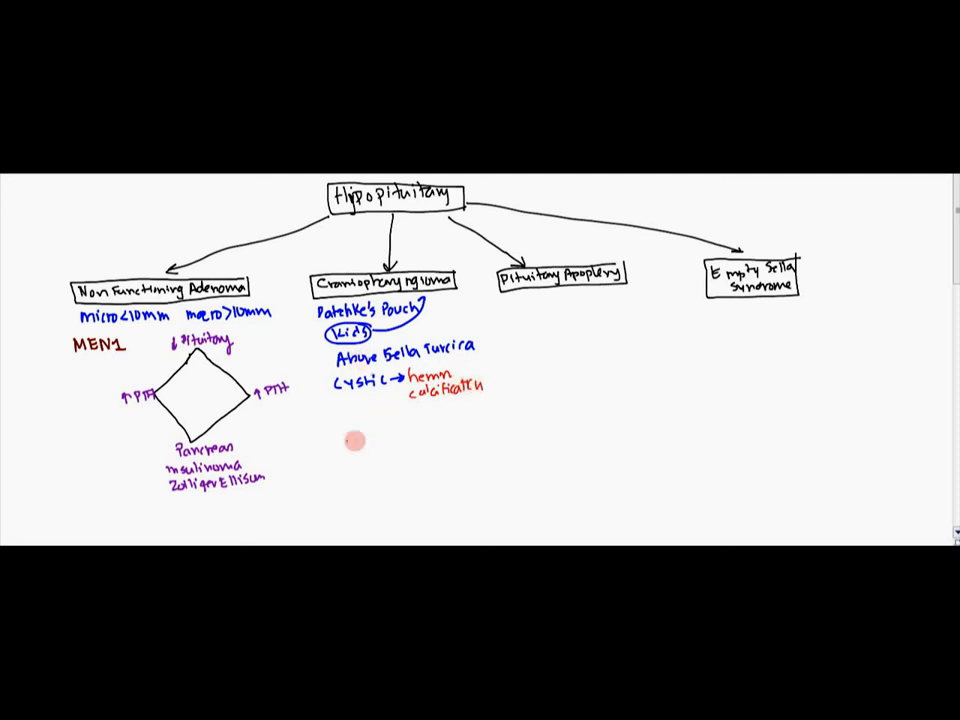
{"action": "mouse_move", "coordinate": [308, 218]}
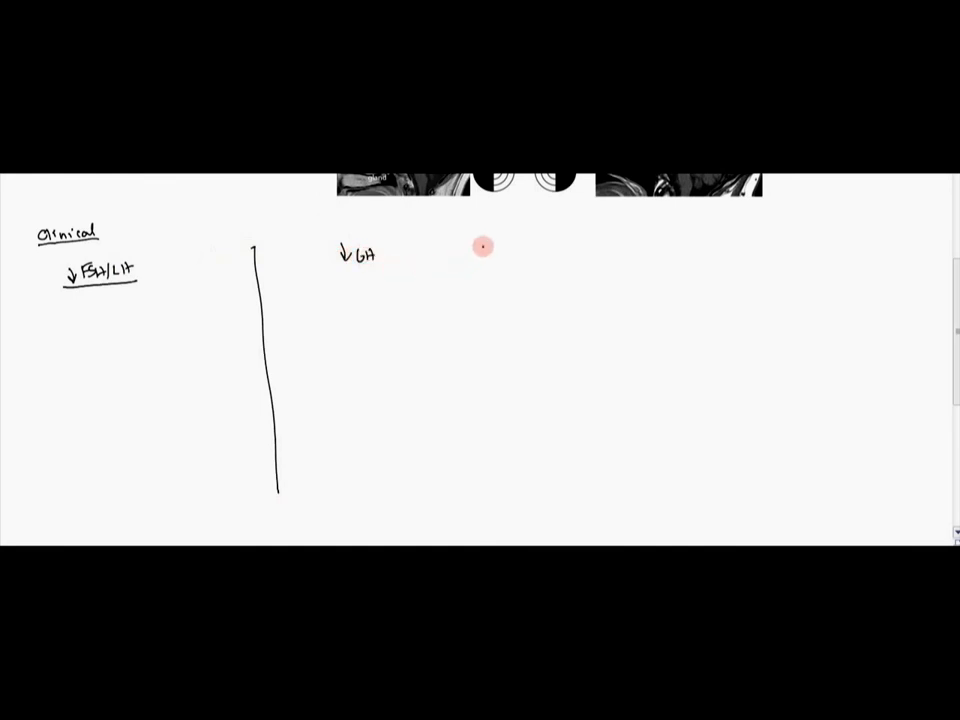
Draw dividers after ↓GH and after a new ↓ACTH column heading
{"action": "left_click_drag", "start_coordinate": [500, 255], "coordinate": [505, 490]}
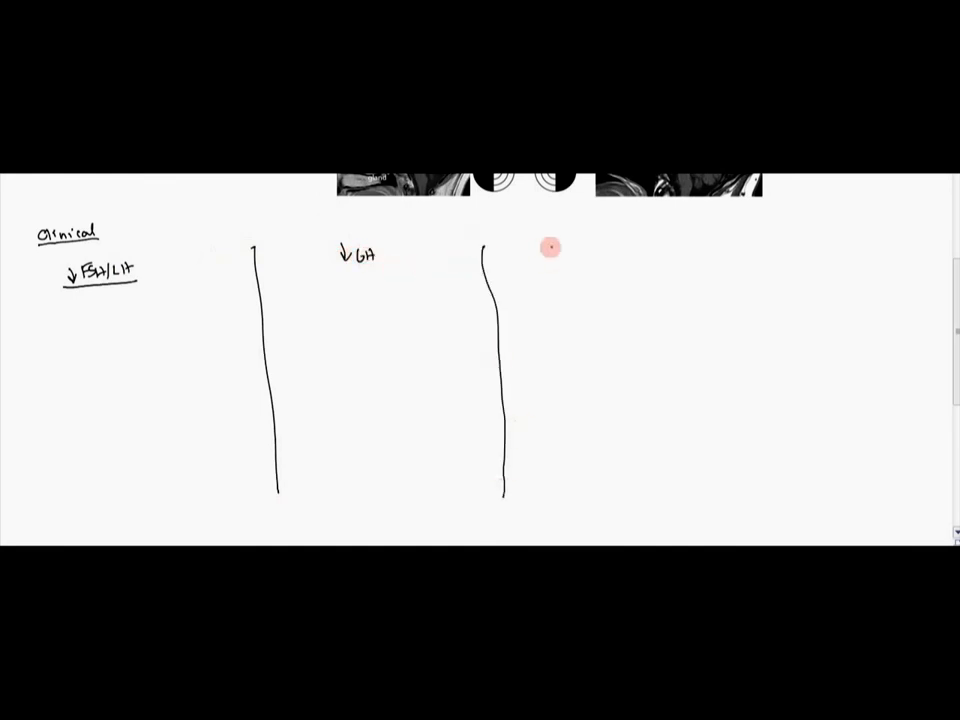
{"action": "type", "text": "↓ACTH"}
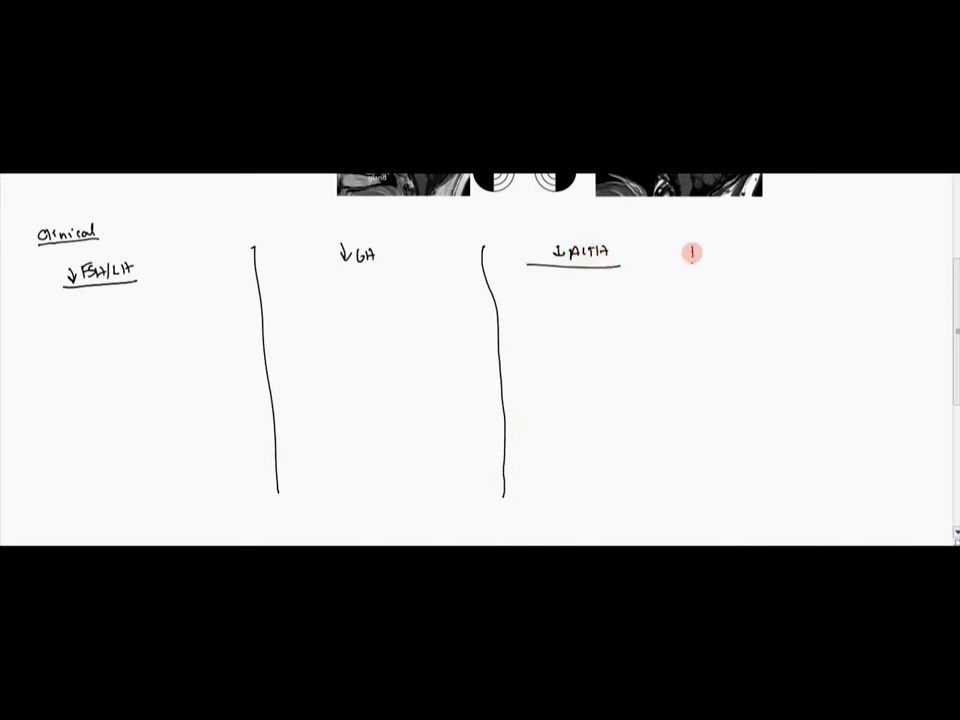
{"action": "left_click_drag", "start_coordinate": [690, 270], "coordinate": [690, 490]}
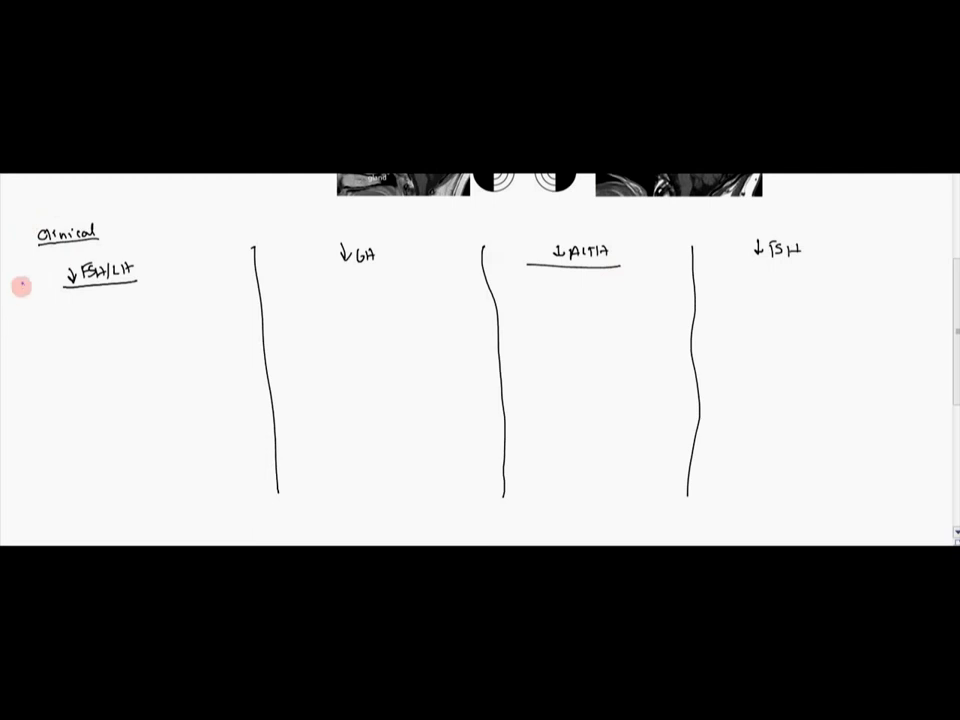